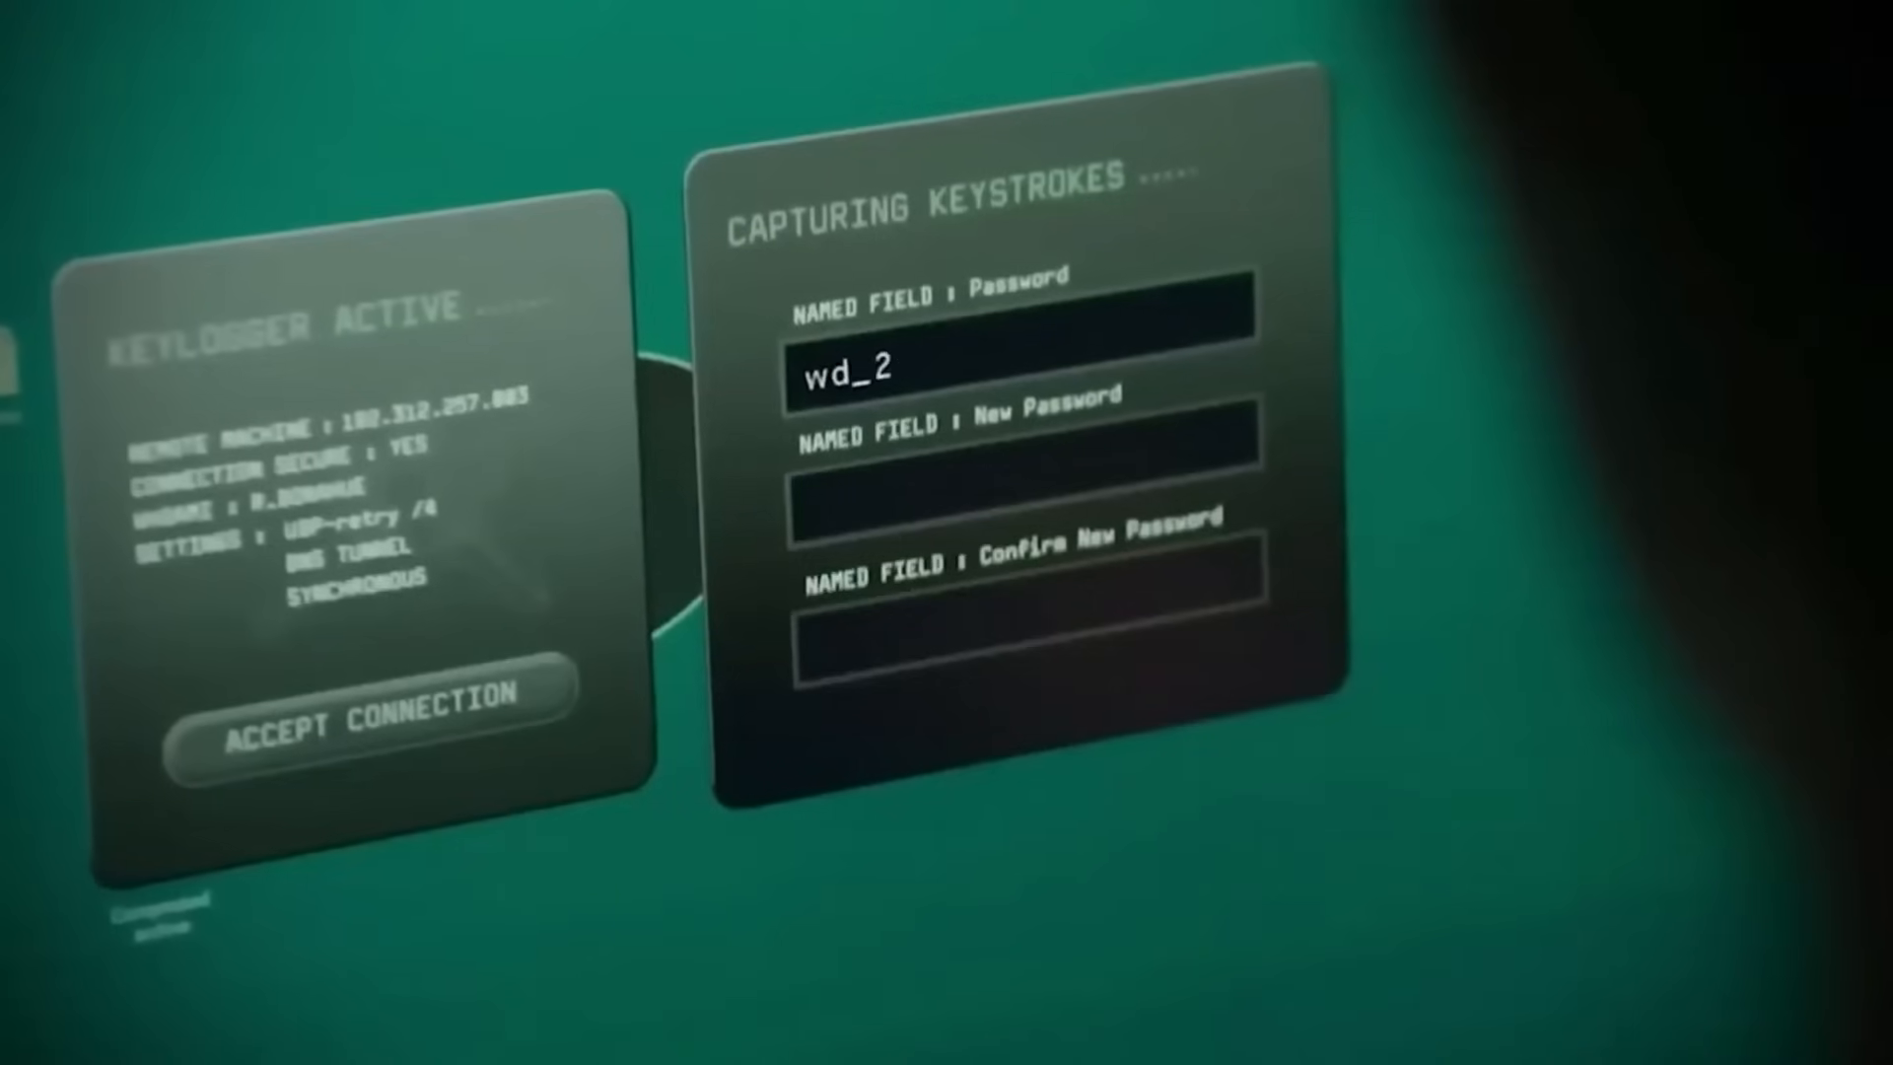
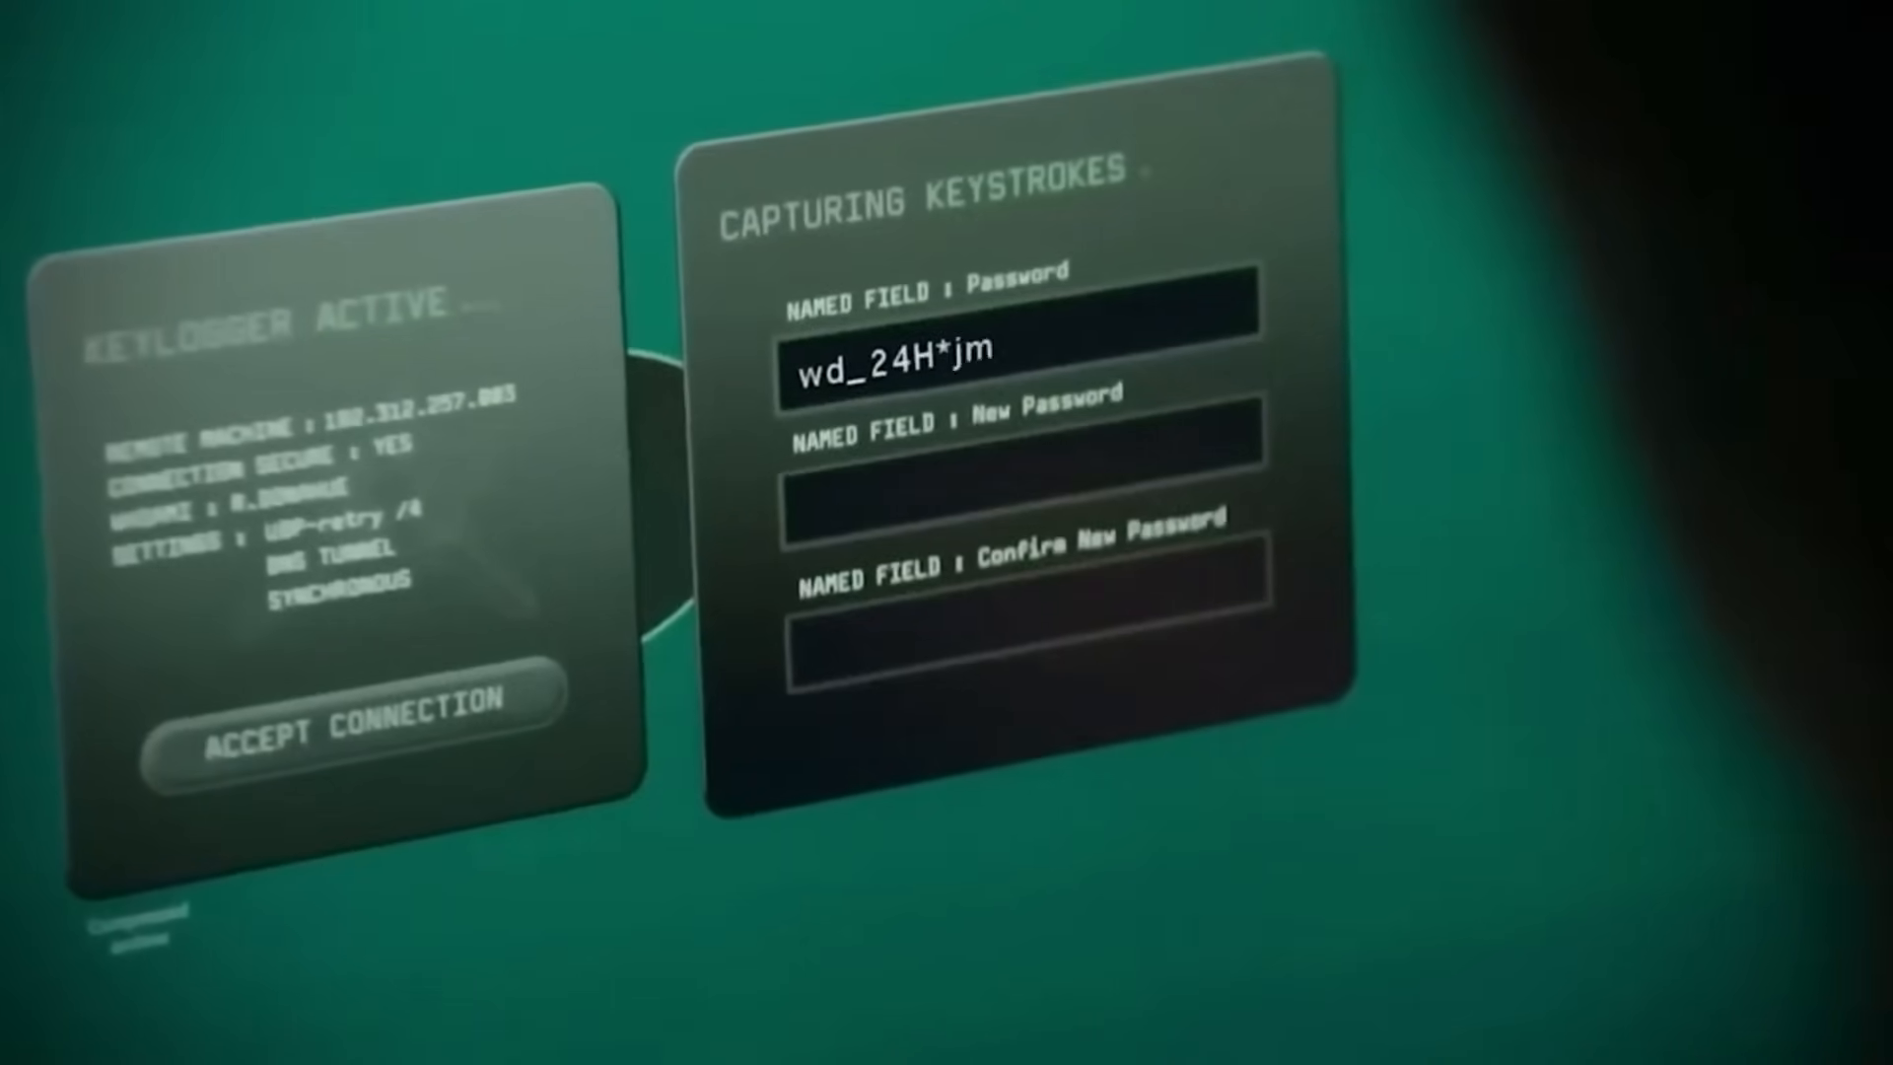